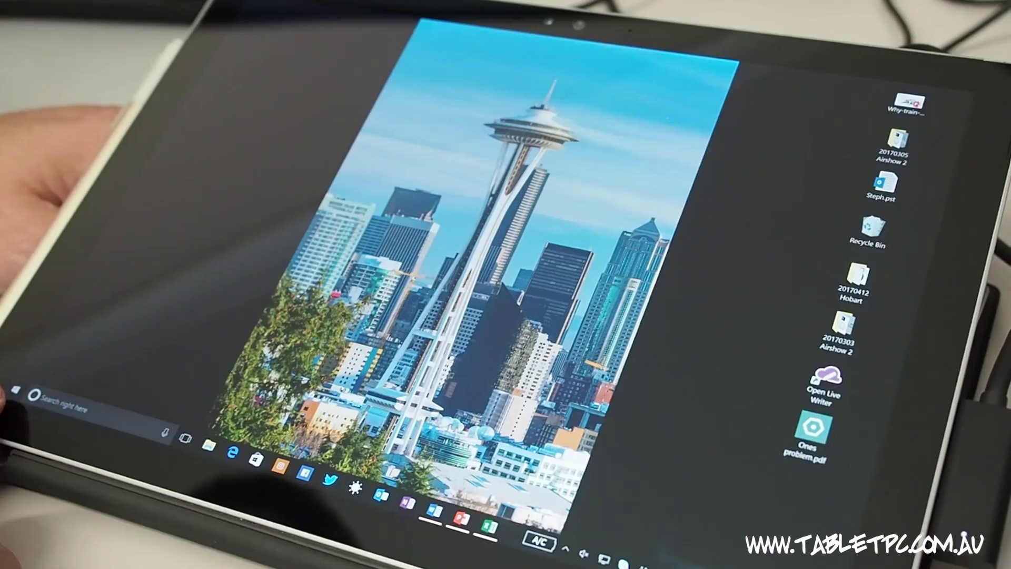
Step: Open the Start menu to show the Office, weather, 3D printing and tools tile groups
click(16, 405)
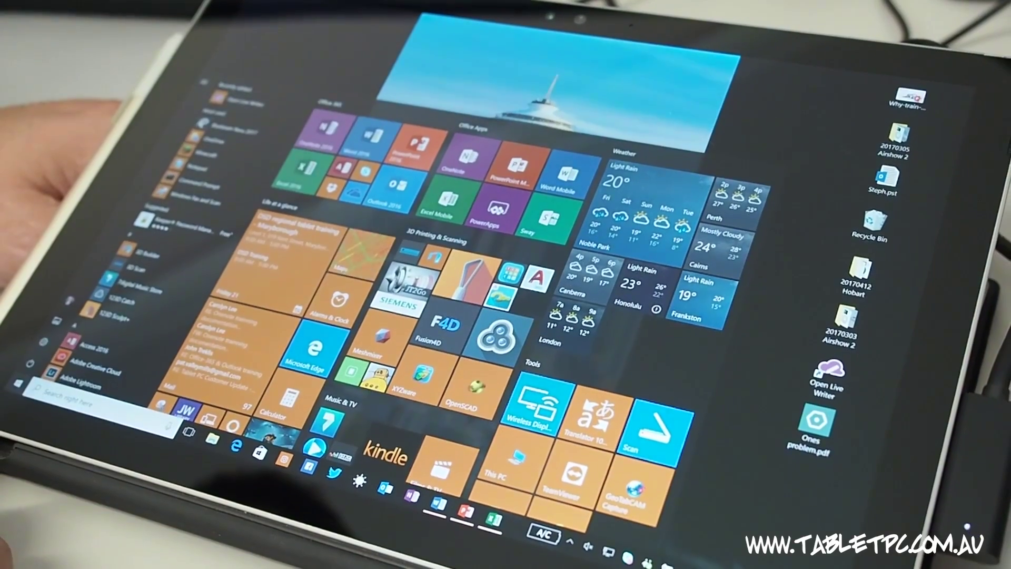